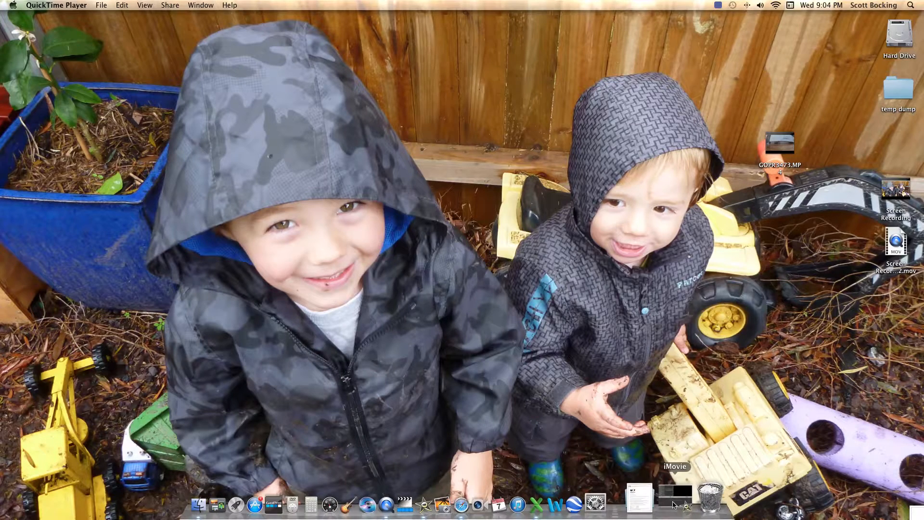
# Start a new iMovie project, reviewing the frame rate choices and keeping 30 fps NTSC.
pyautogui.click(674, 505)
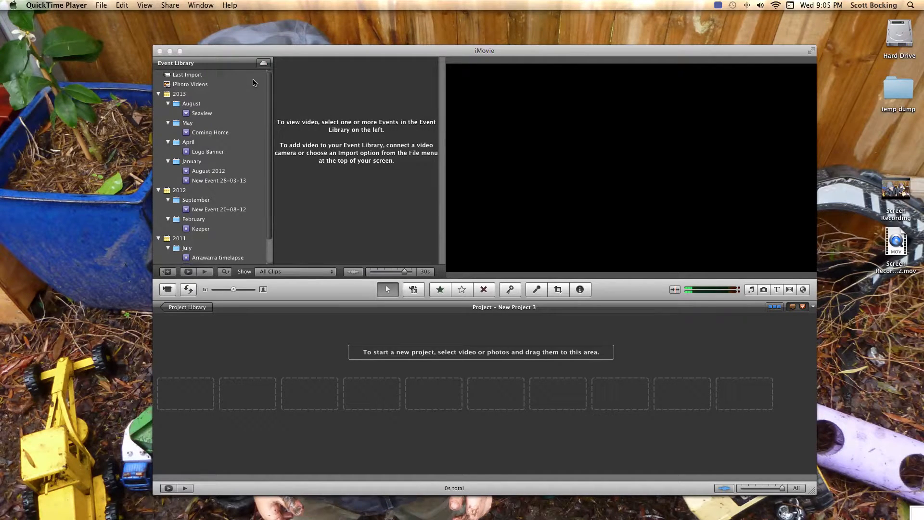
pyautogui.click(63, 5)
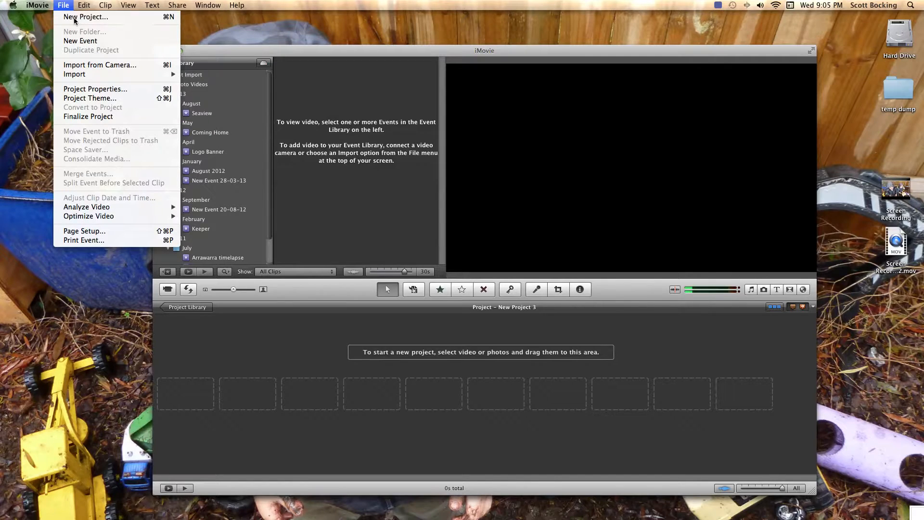
pyautogui.click(86, 17)
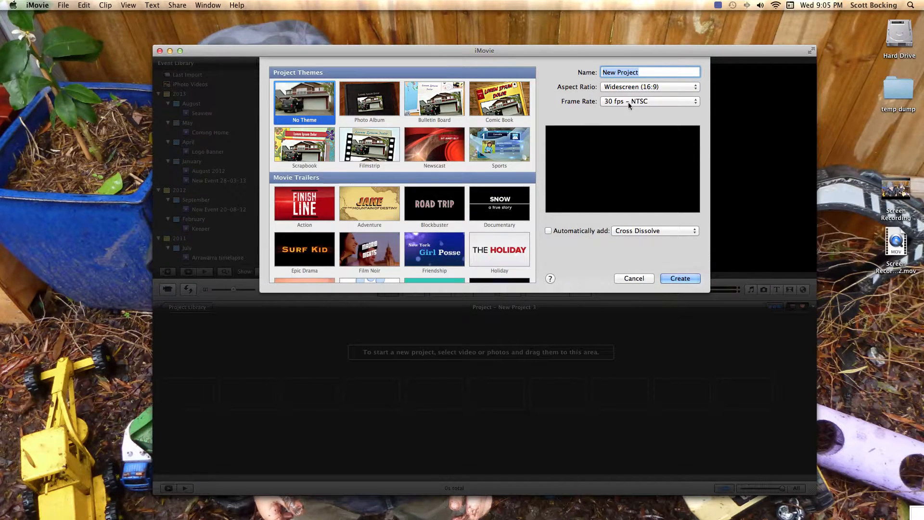
pyautogui.click(649, 102)
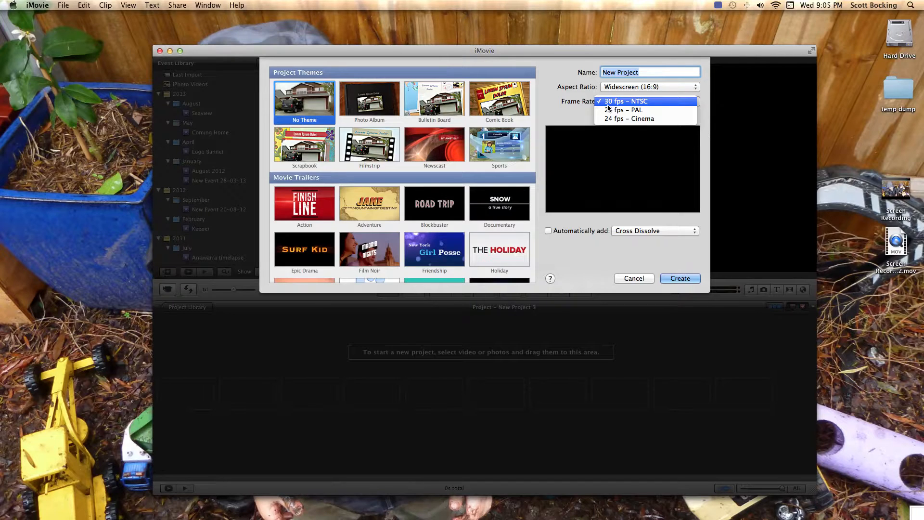
pyautogui.click(625, 101)
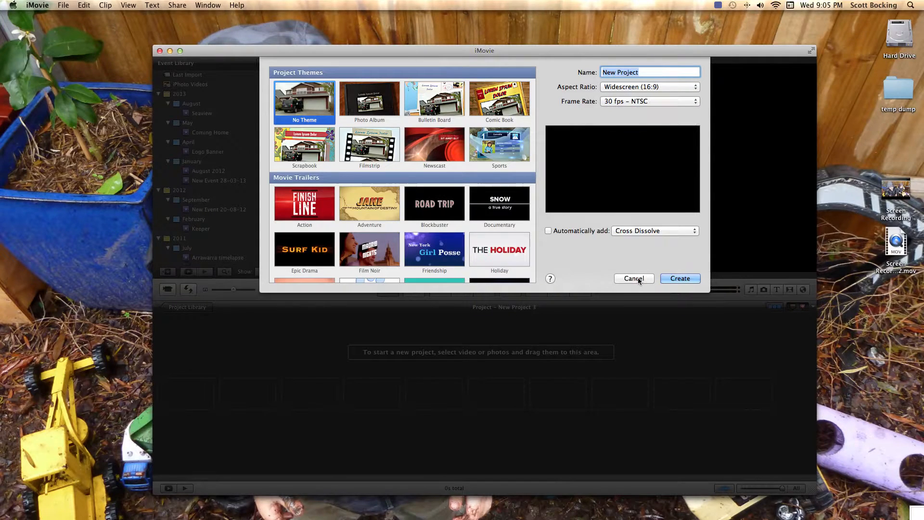
# Cancel the new iMovie project, switch to GoPro CineForm Studio and begin importing a file.
pyautogui.click(634, 278)
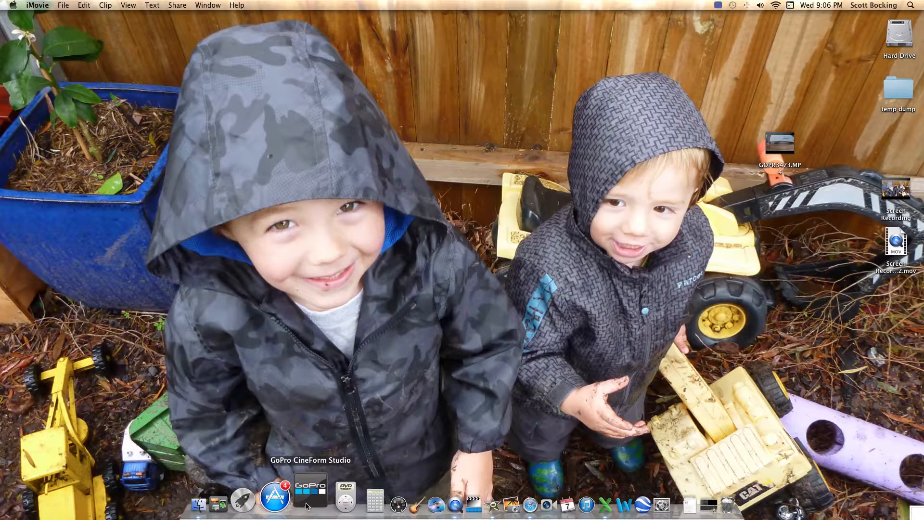
pyautogui.click(310, 497)
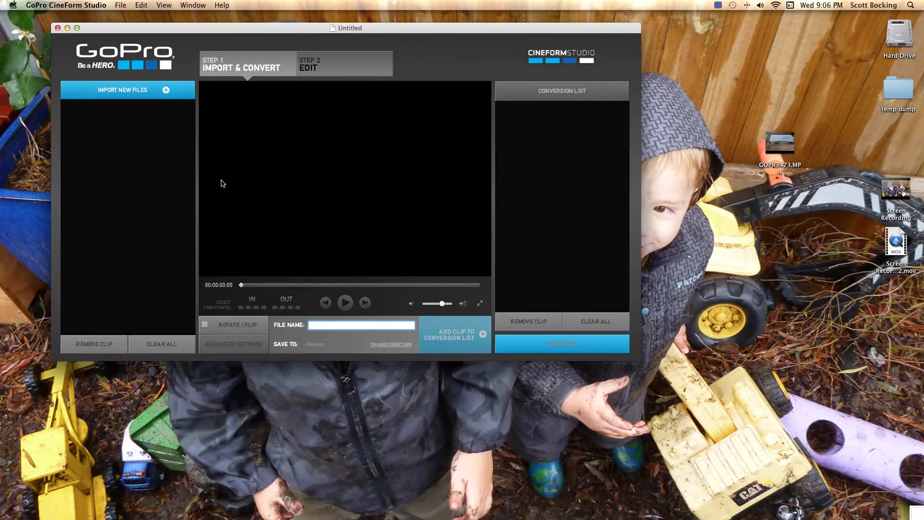
pyautogui.click(150, 90)
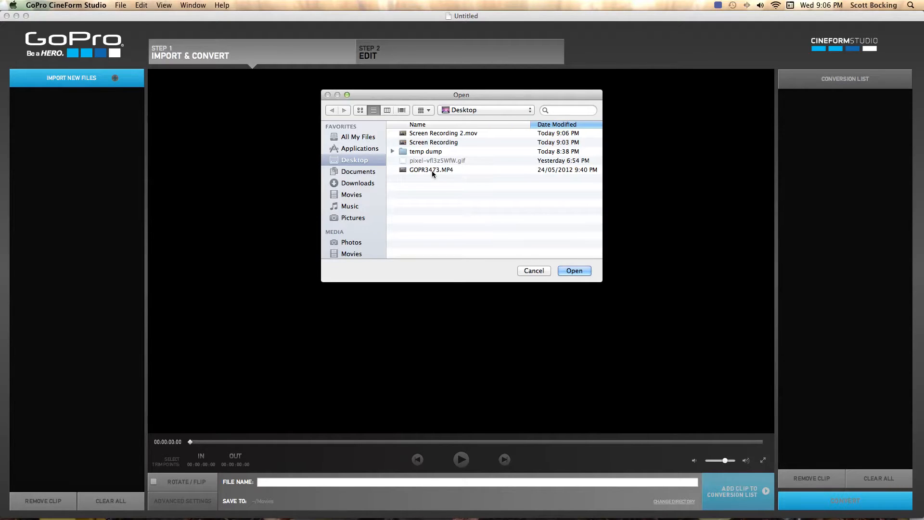
# Import GOPR3473.MP4, preview its playback, and bring up its Advanced Settings.
pyautogui.click(431, 169)
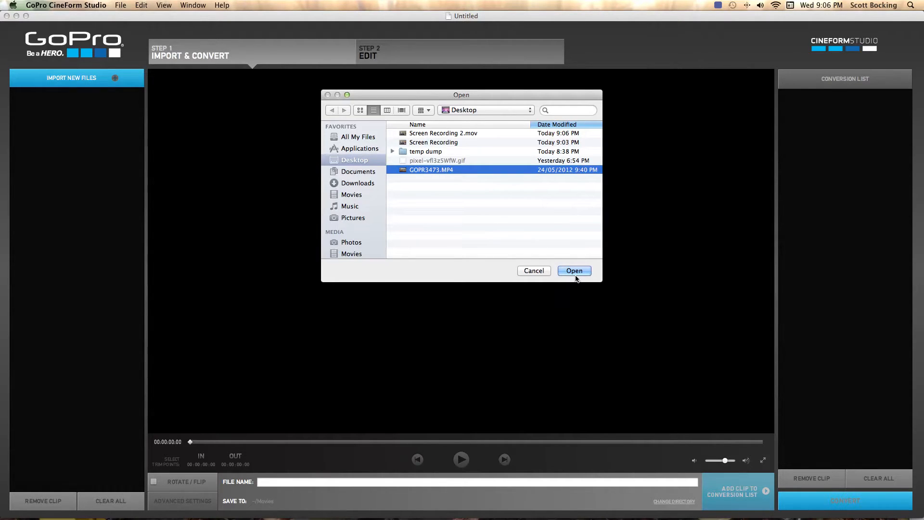
pyautogui.click(574, 271)
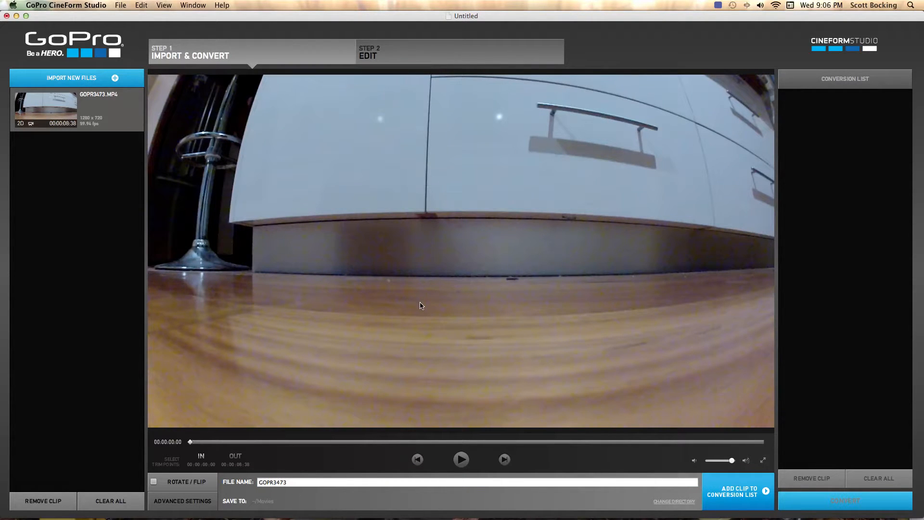
pyautogui.moveTo(446, 386)
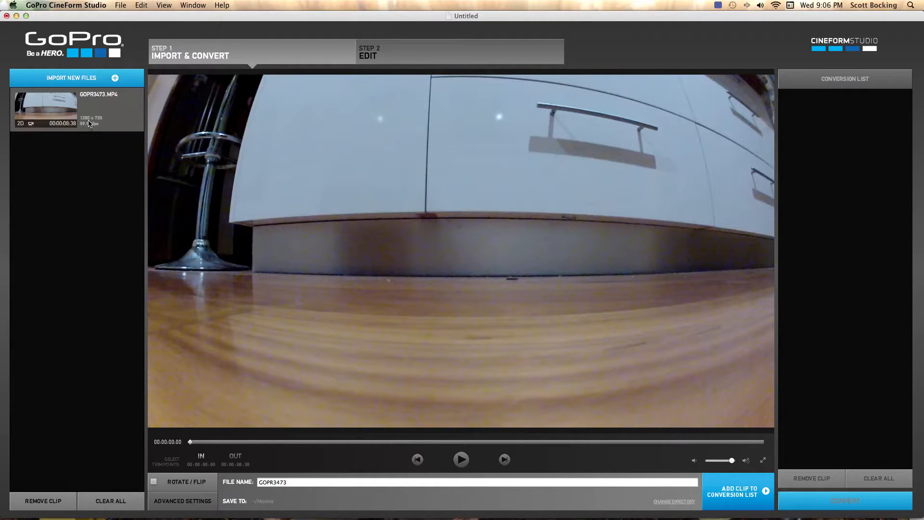
pyautogui.moveTo(90, 125)
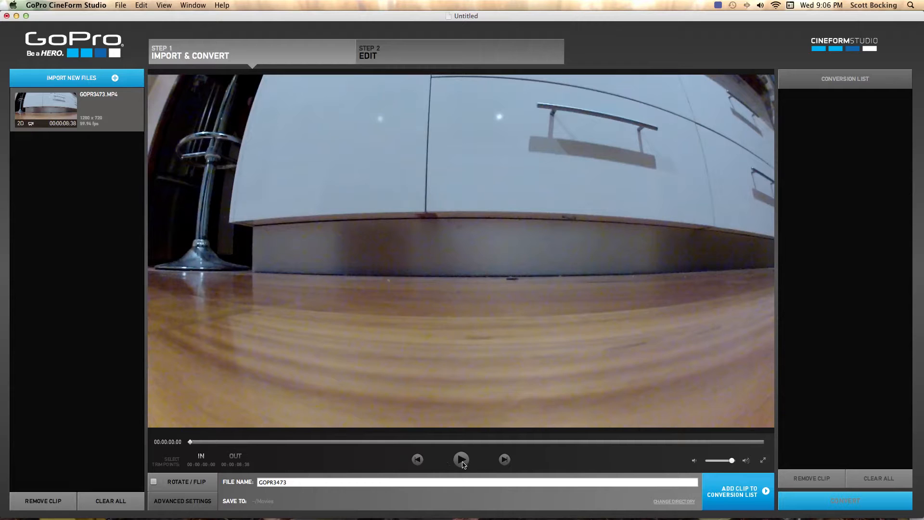
pyautogui.click(462, 460)
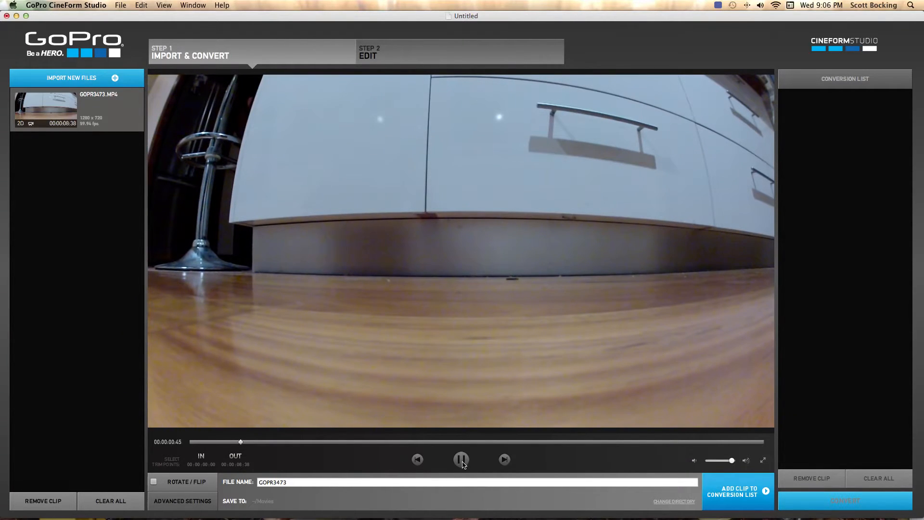
pyautogui.click(462, 459)
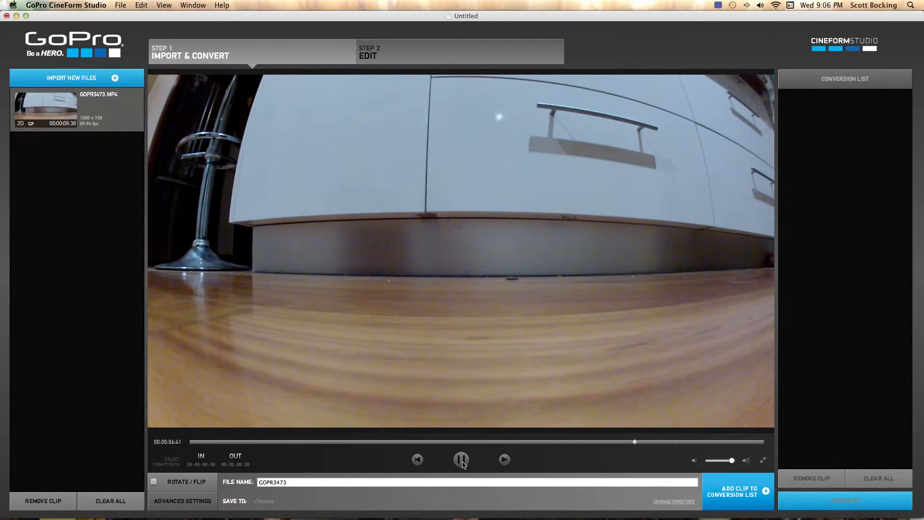
pyautogui.click(462, 459)
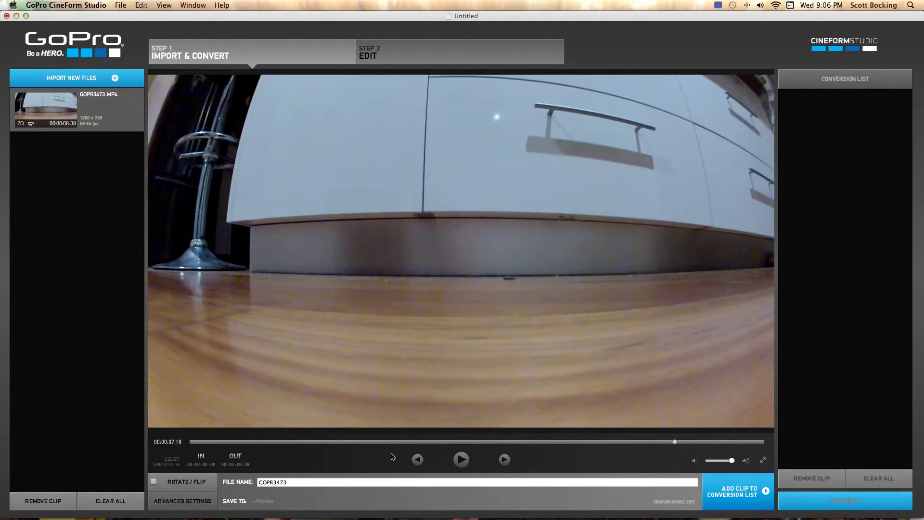
pyautogui.click(182, 500)
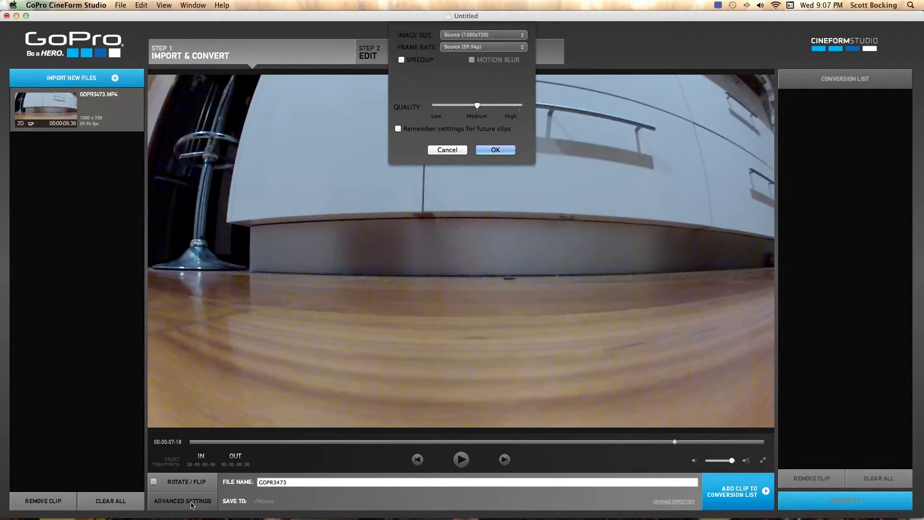
# Set the clip's conversion to 29.97p frame rate at high quality and confirm.
pyautogui.moveTo(477, 105); pyautogui.dragTo(514, 107)
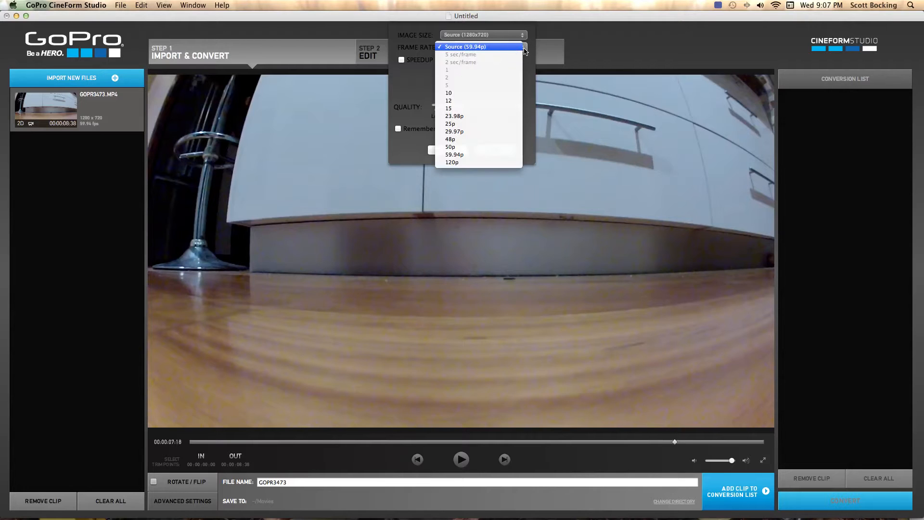
pyautogui.moveTo(453, 131)
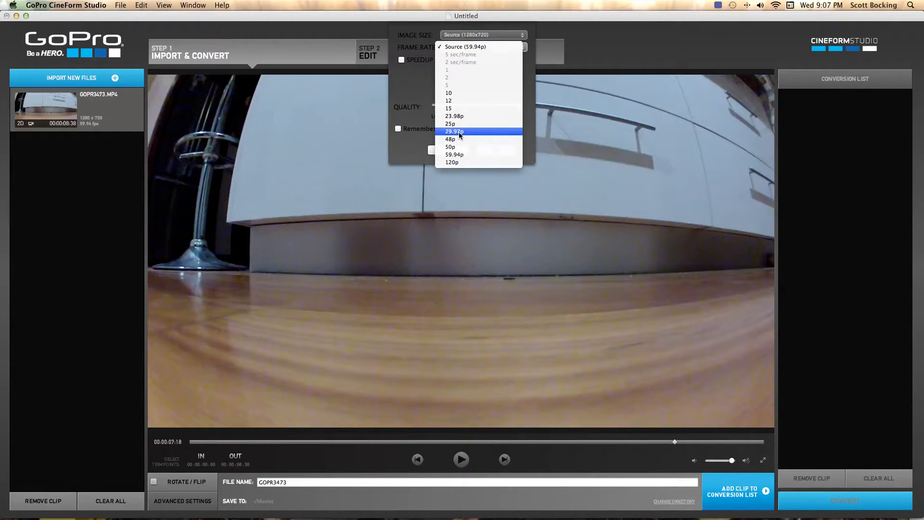
pyautogui.click(454, 131)
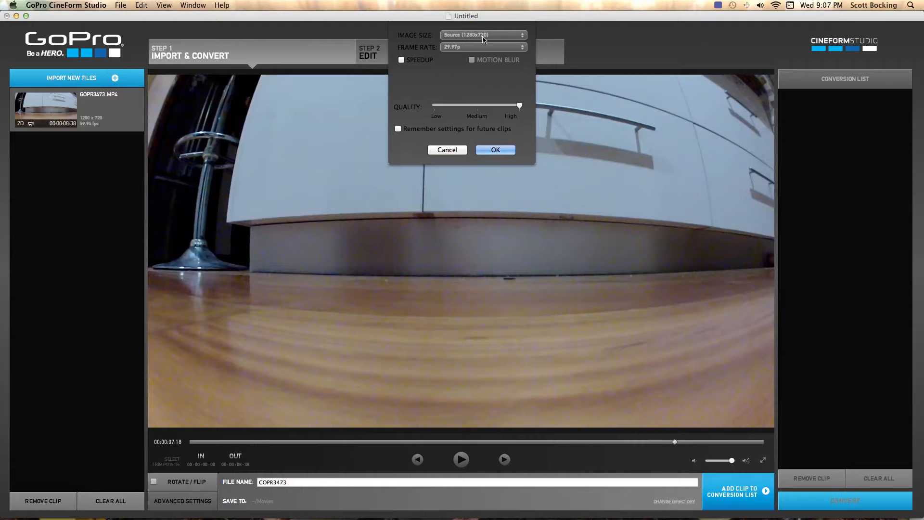
pyautogui.moveTo(519, 38)
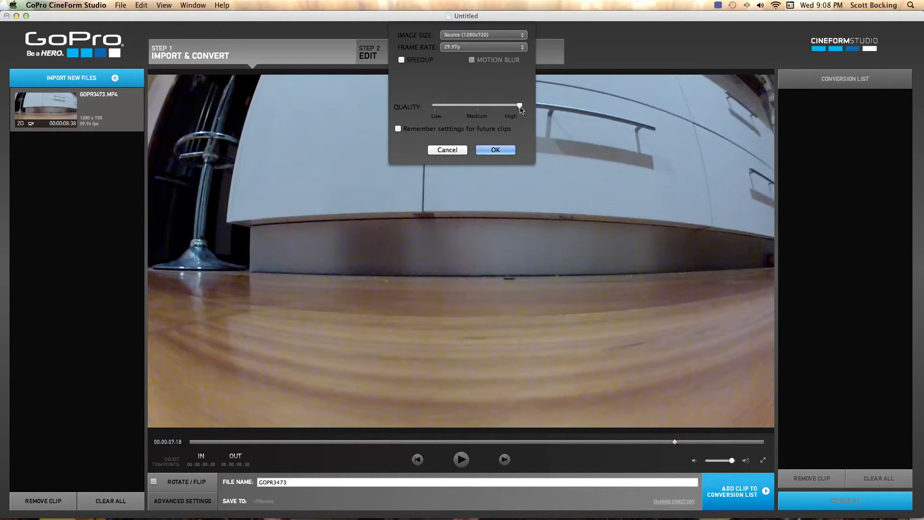
pyautogui.click(495, 150)
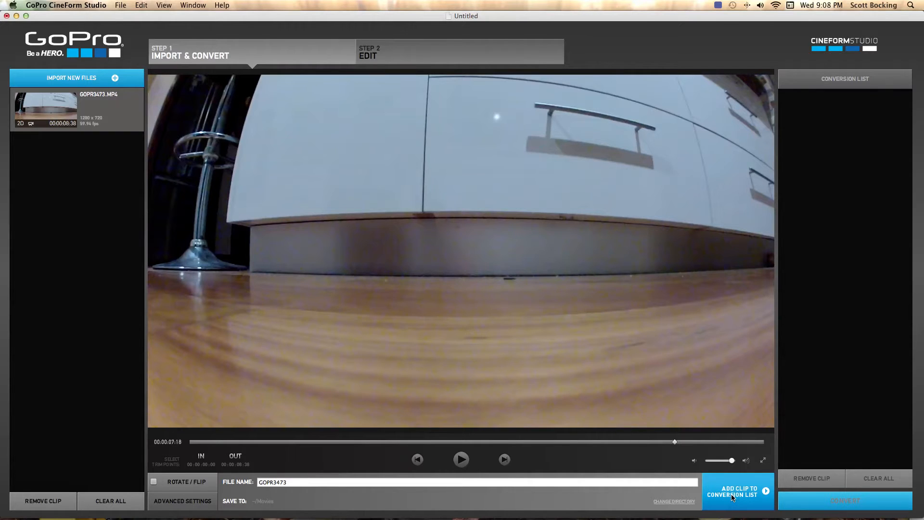
# Queue GOPR3473 and convert it into the 29.97 fps GOPR3473_6.mov clip.
pyautogui.click(738, 491)
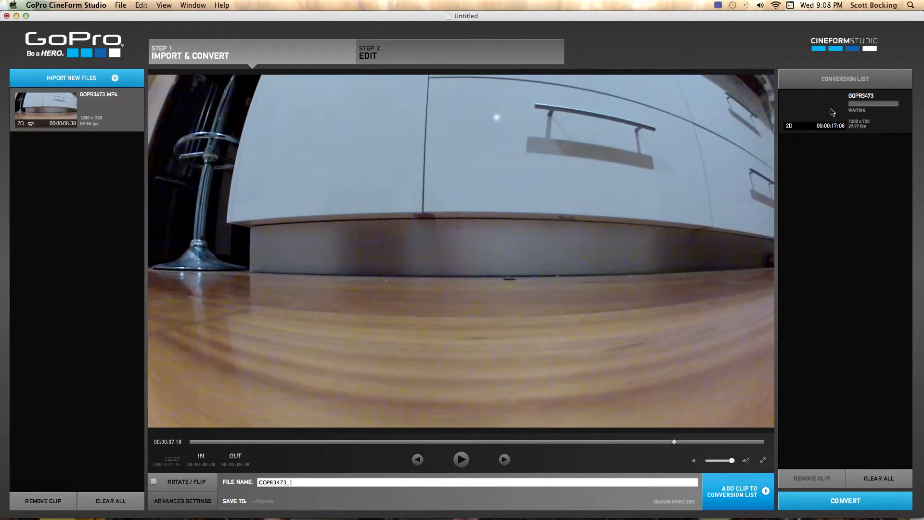
pyautogui.click(846, 501)
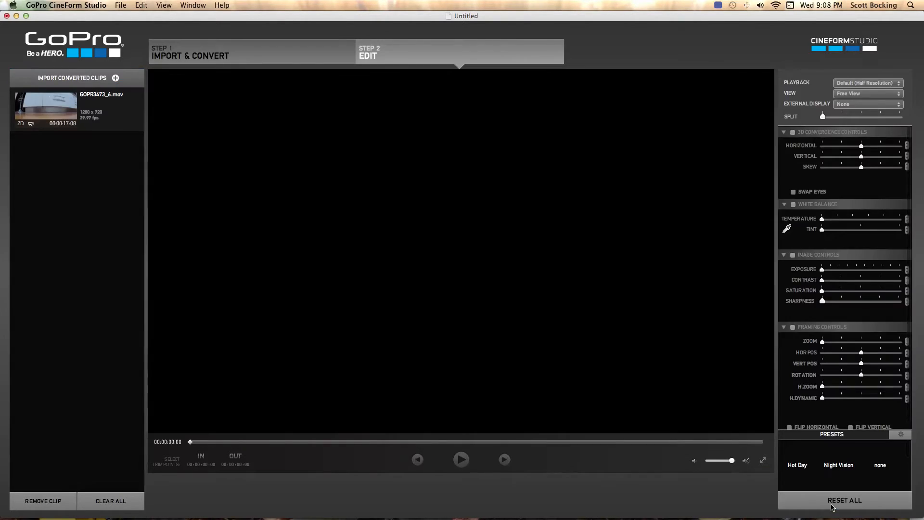
pyautogui.moveTo(384, 261)
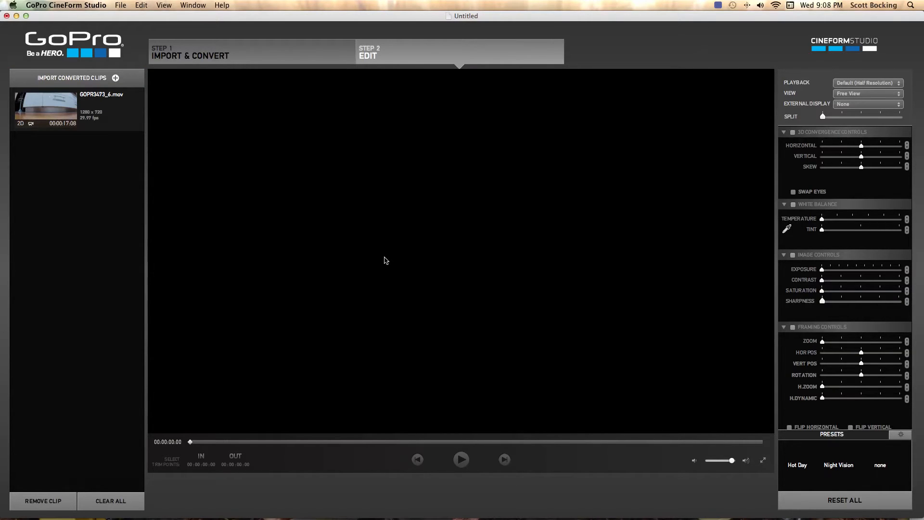
pyautogui.moveTo(55, 114)
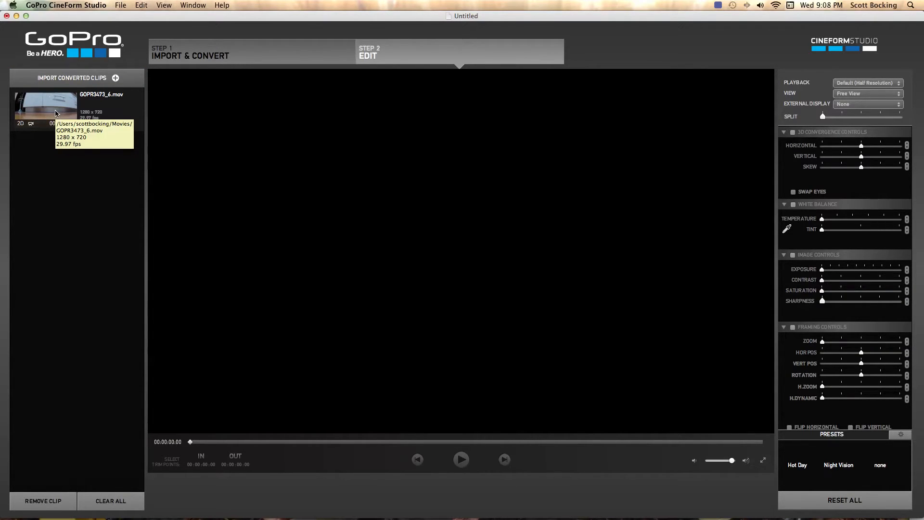
pyautogui.moveTo(843, 272)
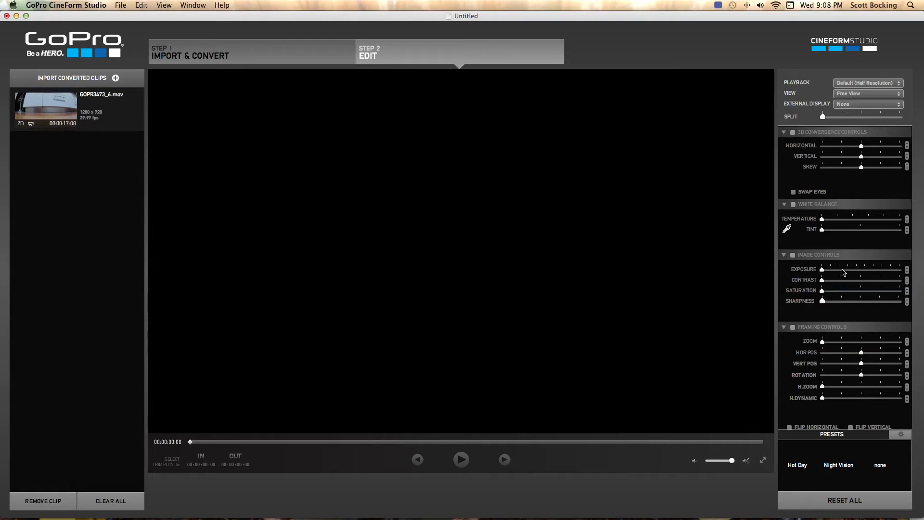
pyautogui.moveTo(99, 168)
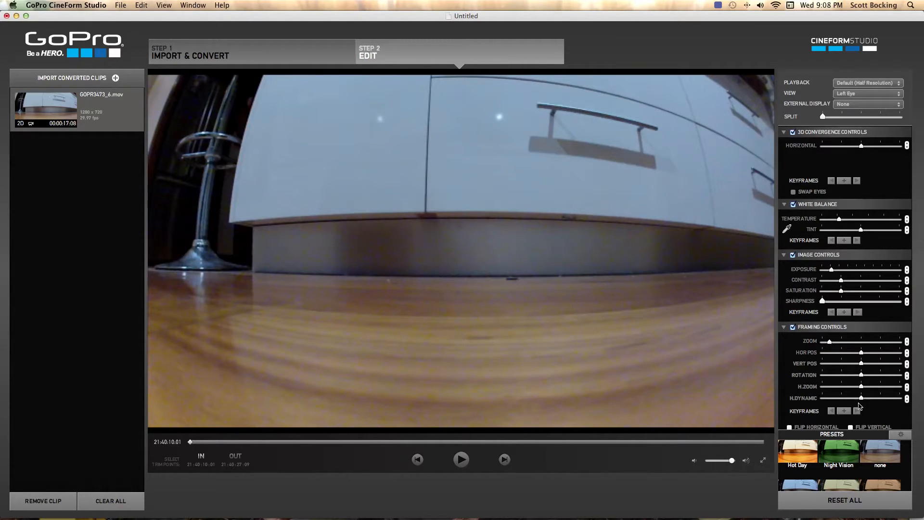
# Warm the white balance and play GOPR3473_6.mov through to about 21:40:25 to preview the slow motion.
pyautogui.click(838, 453)
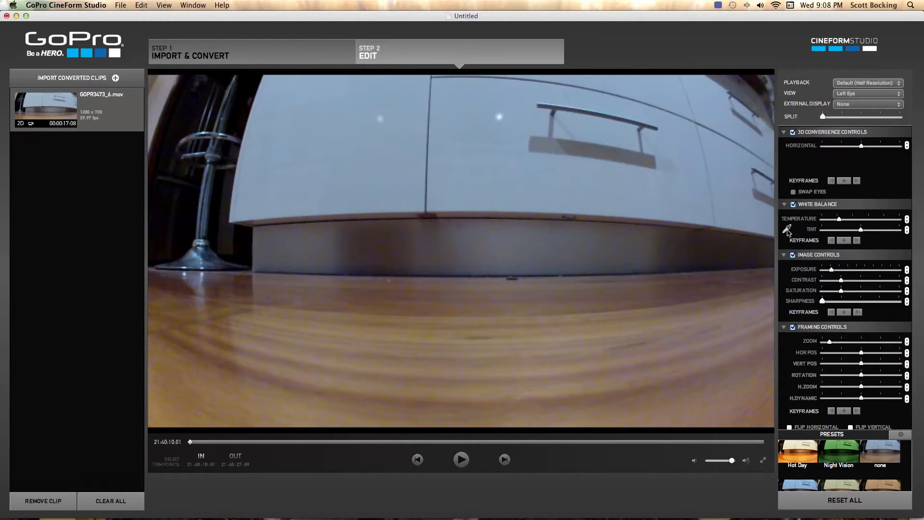
pyautogui.moveTo(666, 223)
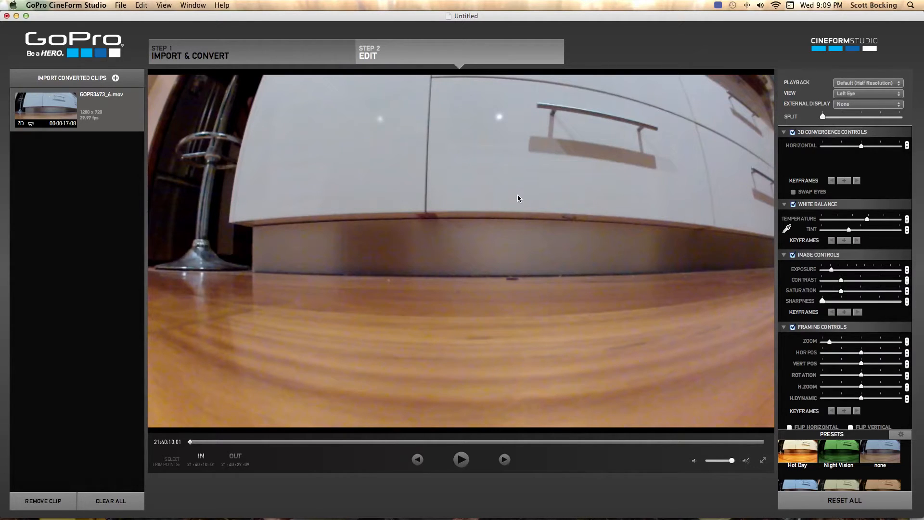
pyautogui.moveTo(793, 236)
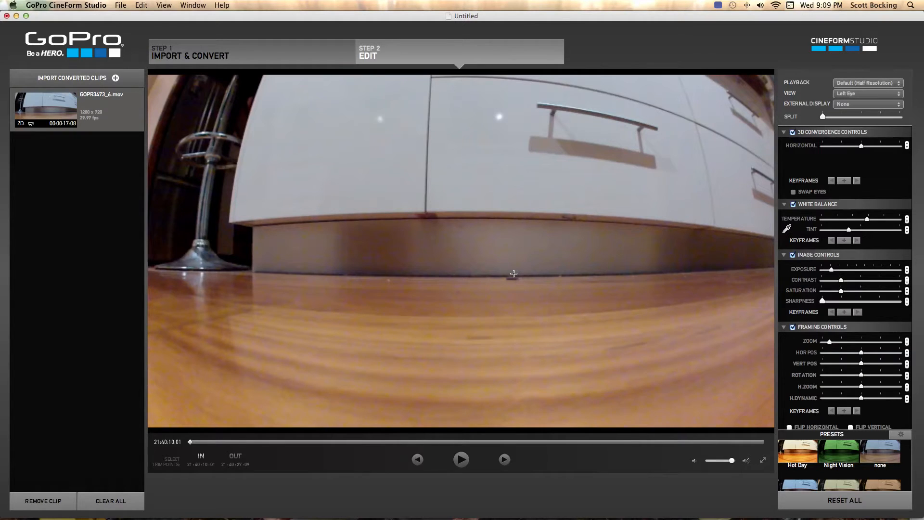
pyautogui.moveTo(485, 263)
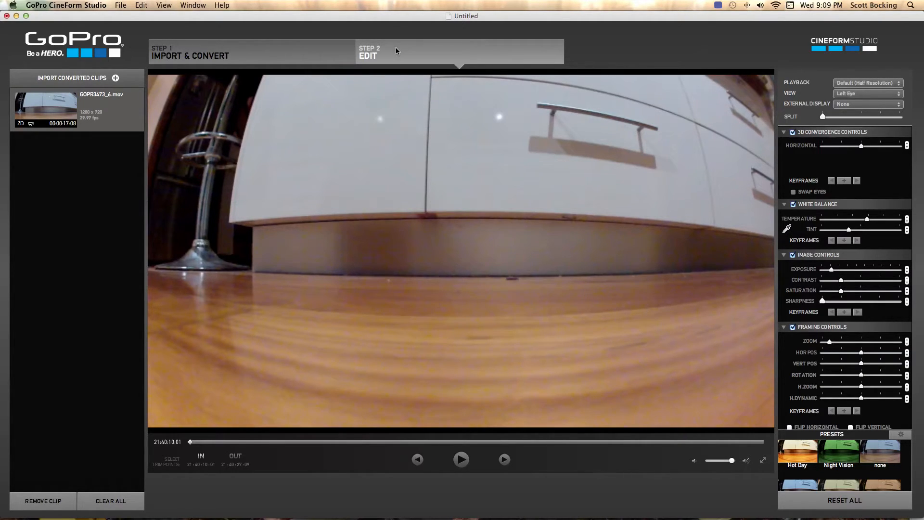
pyautogui.moveTo(114, 209)
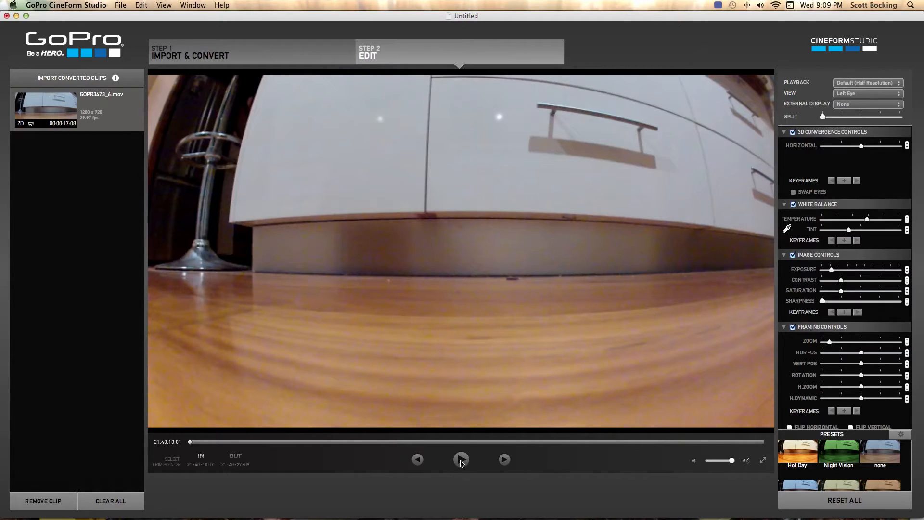
pyautogui.click(462, 459)
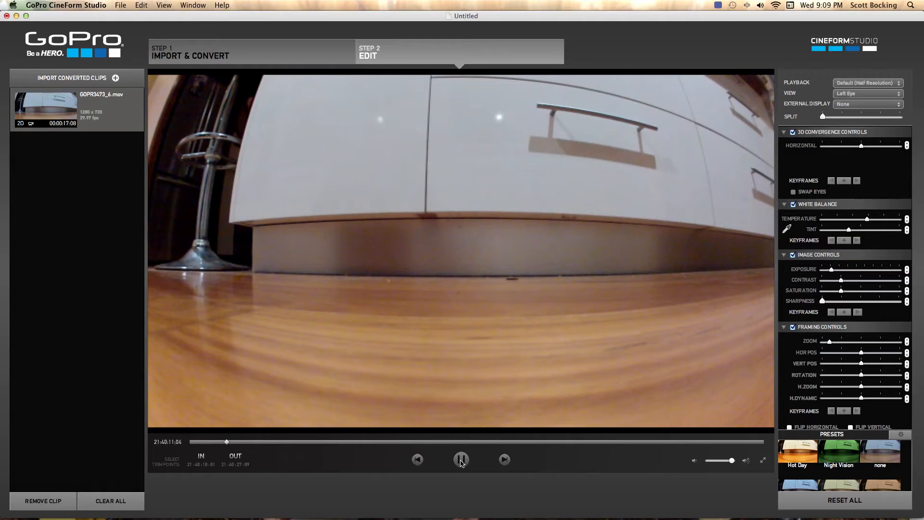
pyautogui.click(461, 459)
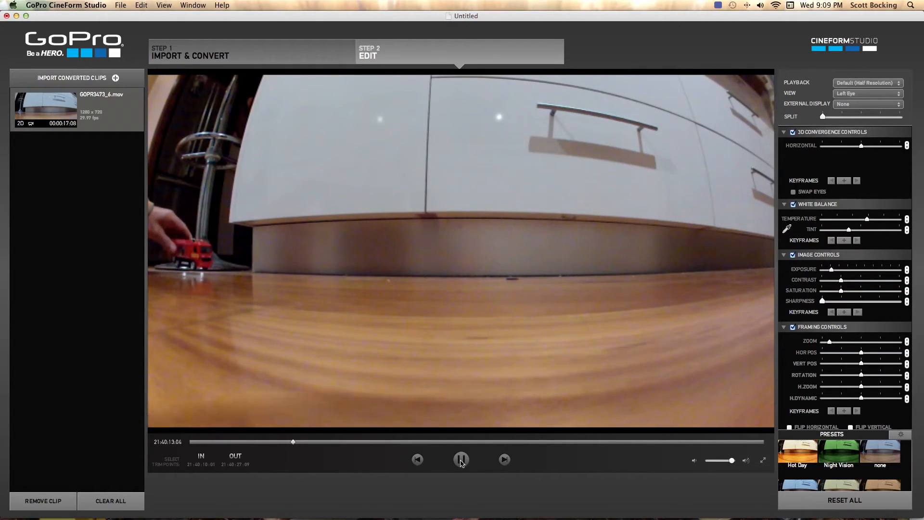
pyautogui.click(462, 459)
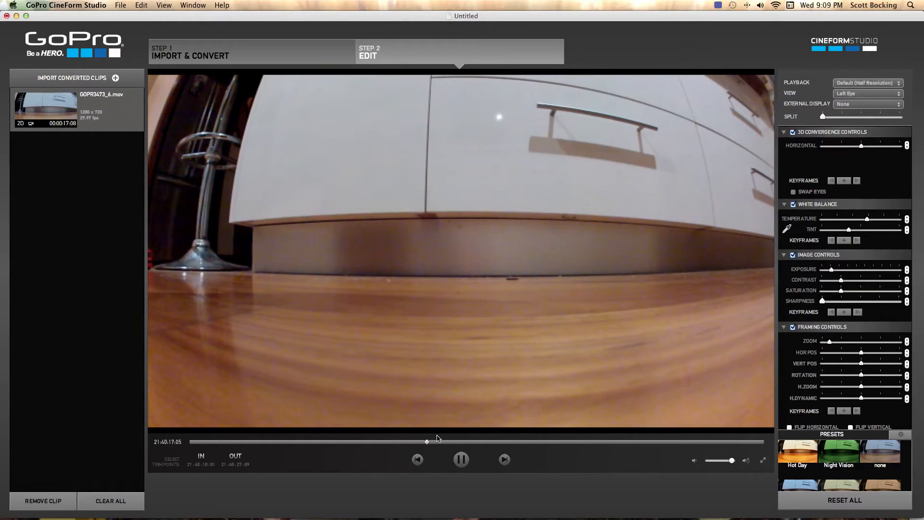
pyautogui.click(461, 459)
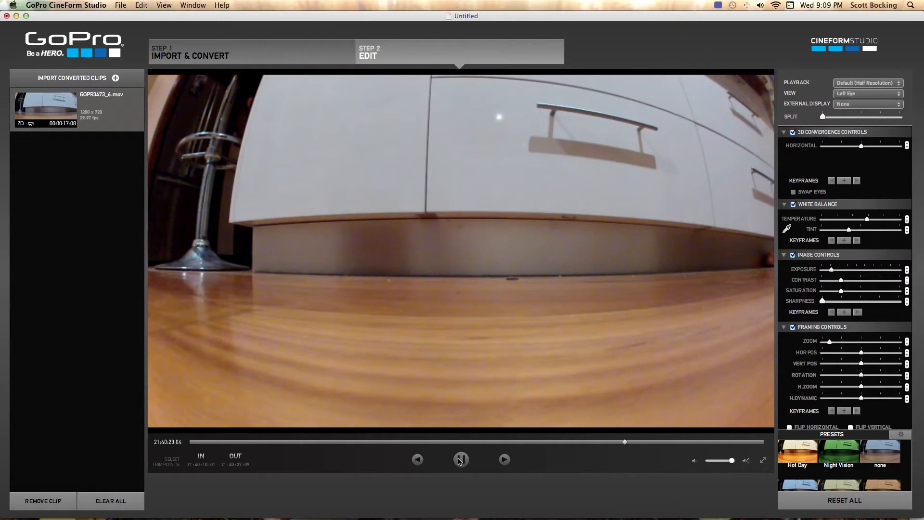
pyautogui.click(461, 459)
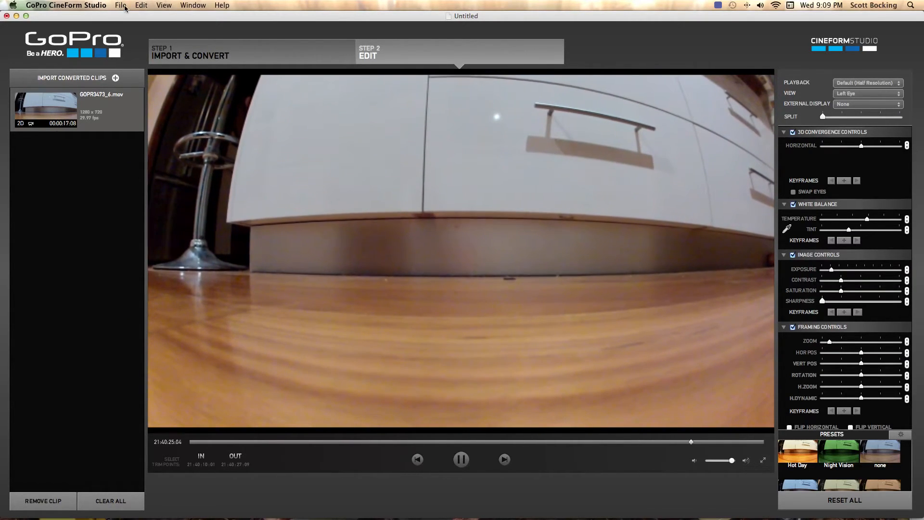
# Export the clip as 'slow mo demo.mov' to the Desktop.
pyautogui.click(121, 5)
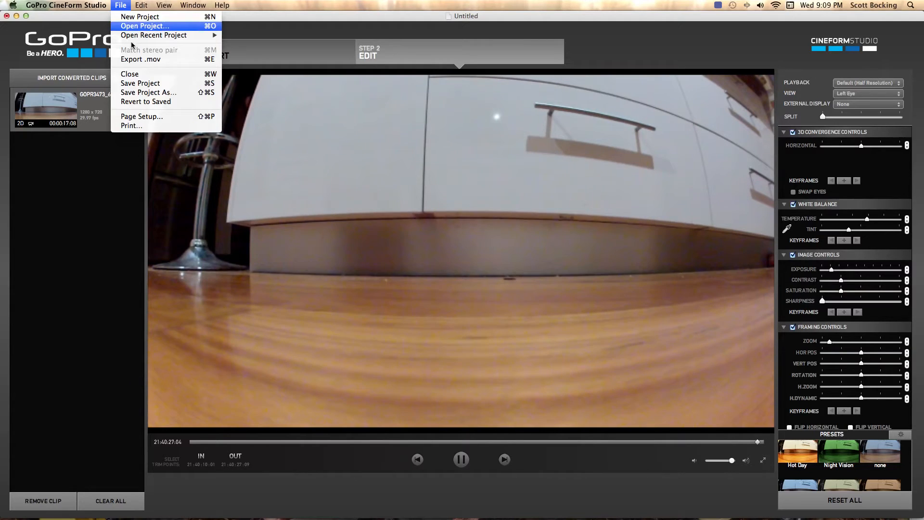
pyautogui.click(141, 58)
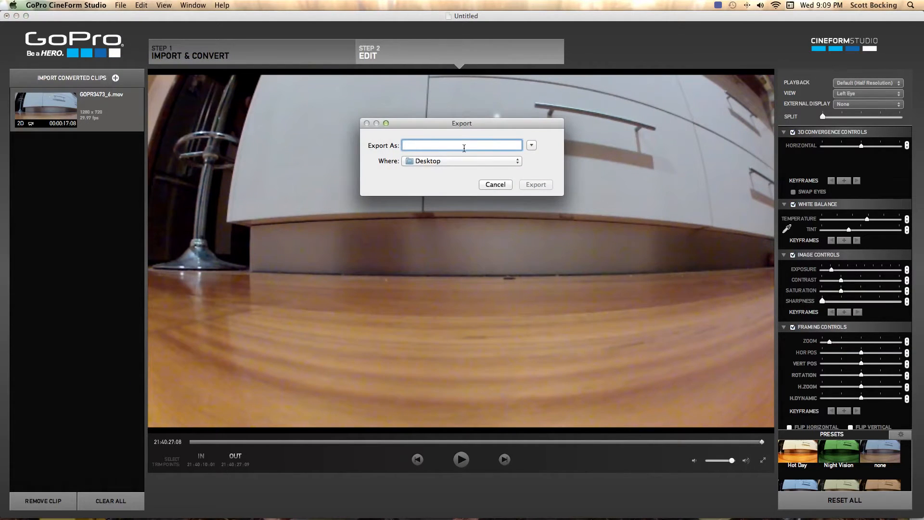
pyautogui.write('slow mo')
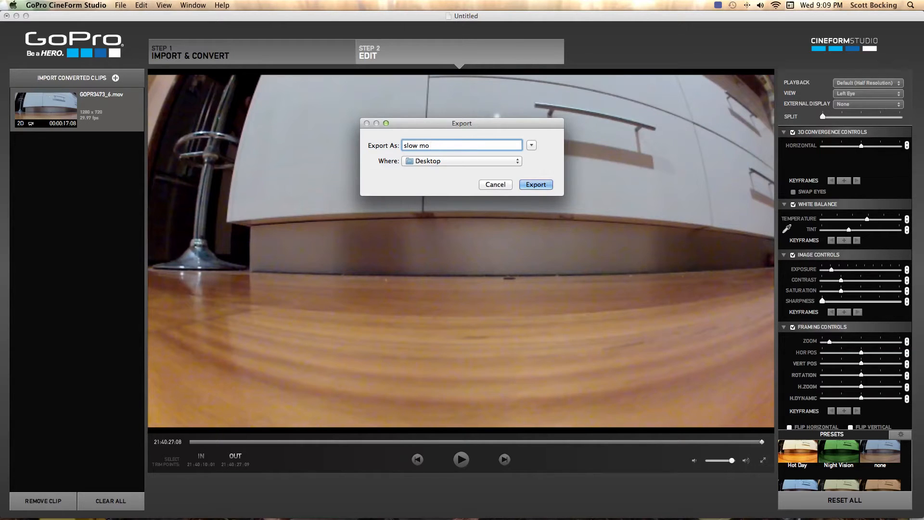
pyautogui.write('demo')
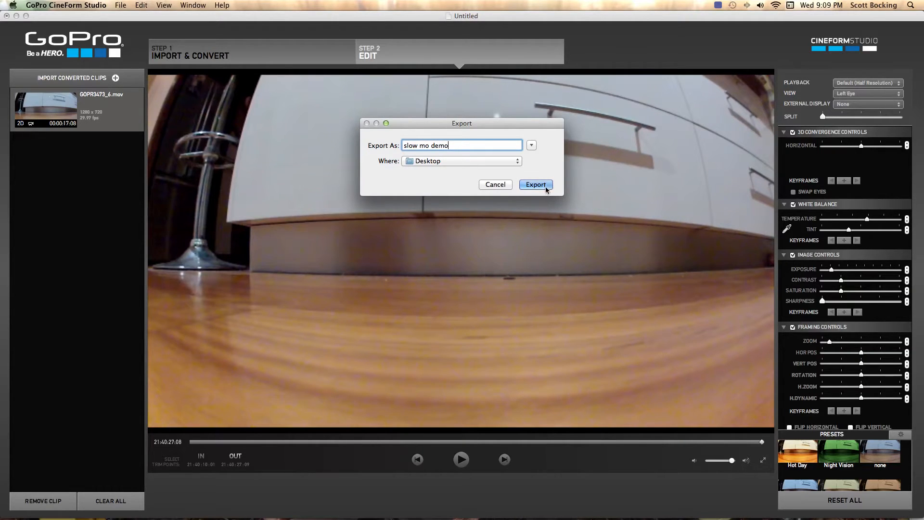
pyautogui.click(535, 185)
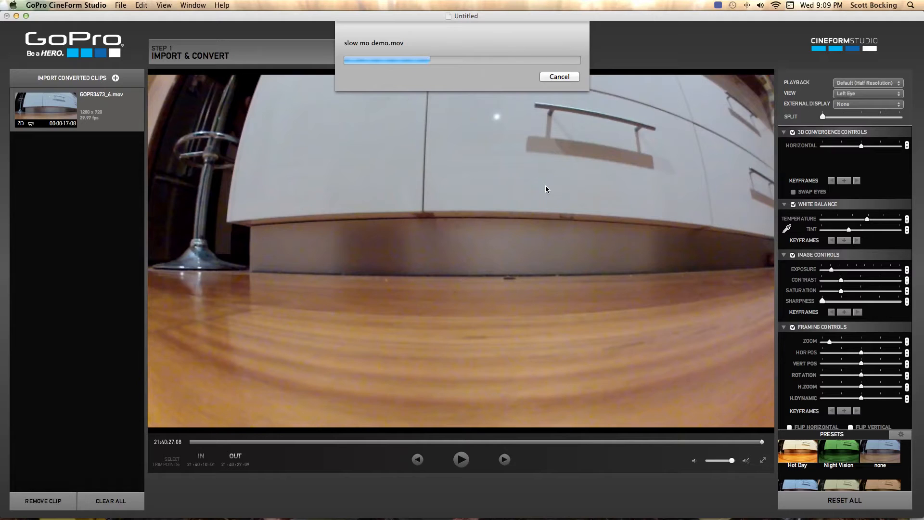
pyautogui.moveTo(275, 289)
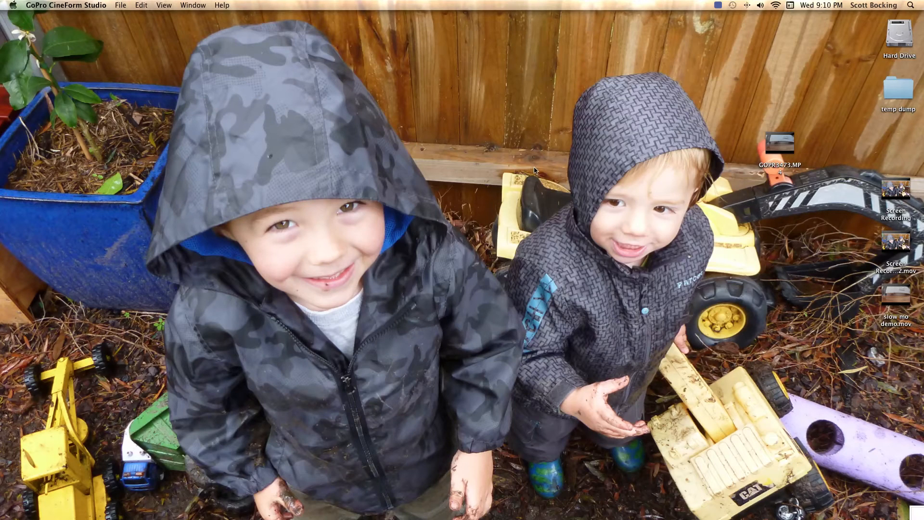
pyautogui.moveTo(897, 295)
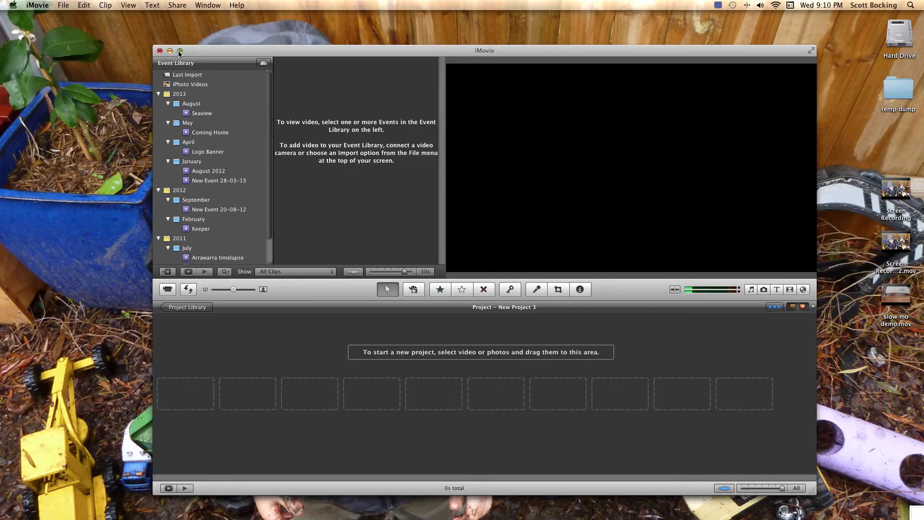
# Maximise iMovie and create a new event named 'slow mo'.
pyautogui.click(180, 52)
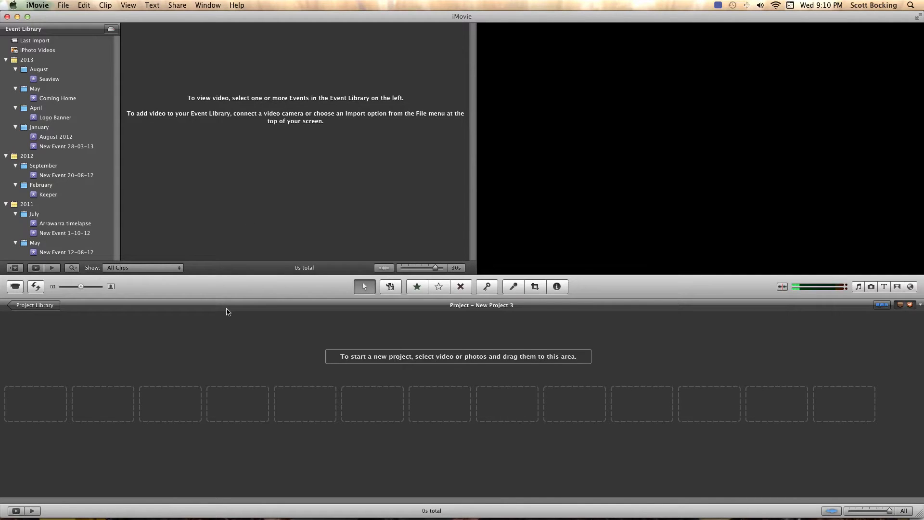
pyautogui.click(63, 6)
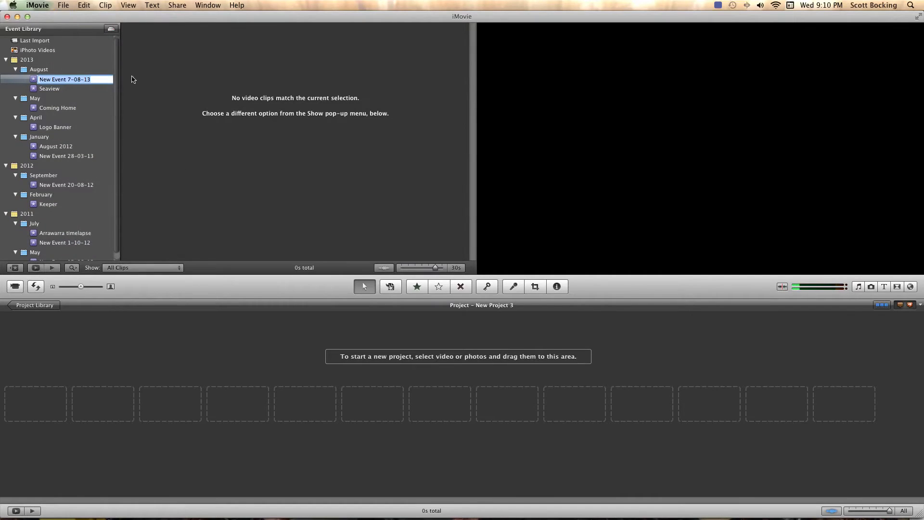
pyautogui.write('slow mo')
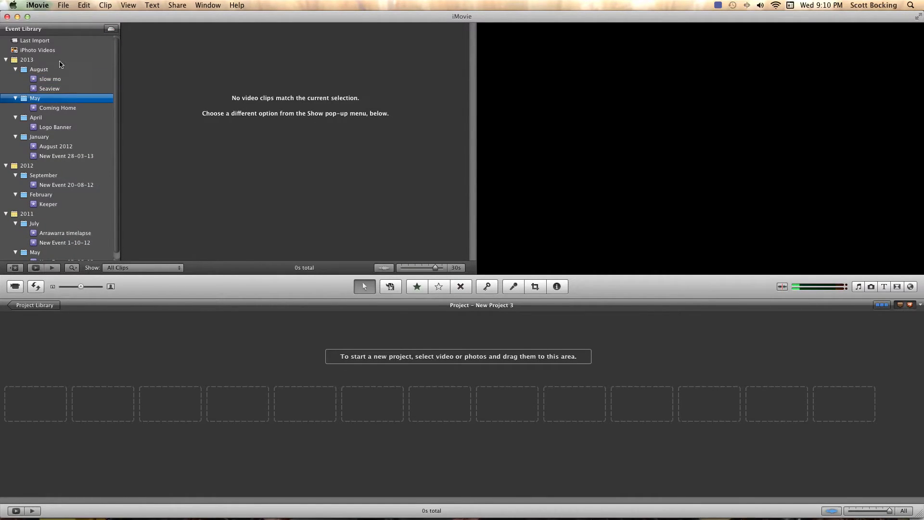
pyautogui.click(63, 5)
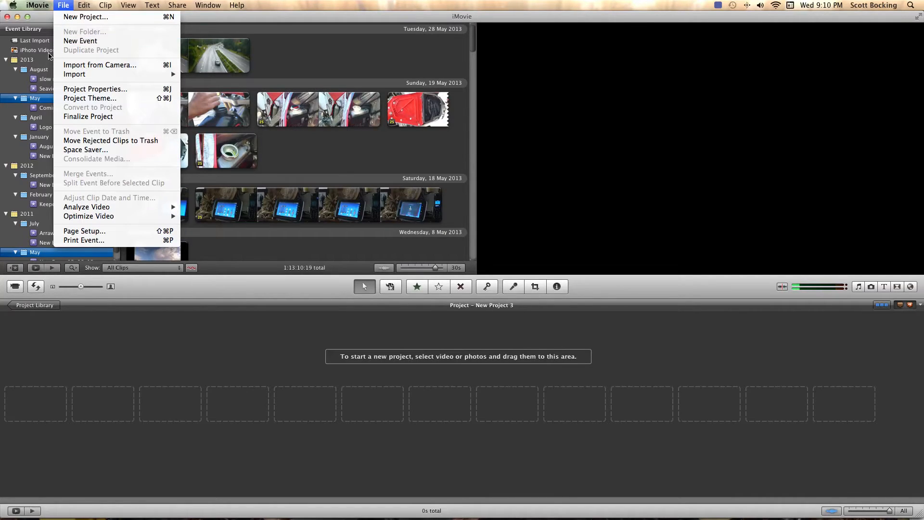
# Import slow mo demo.mov and the original GOPR3473.MP4 from the Desktop into the slow mo event.
pyautogui.click(50, 78)
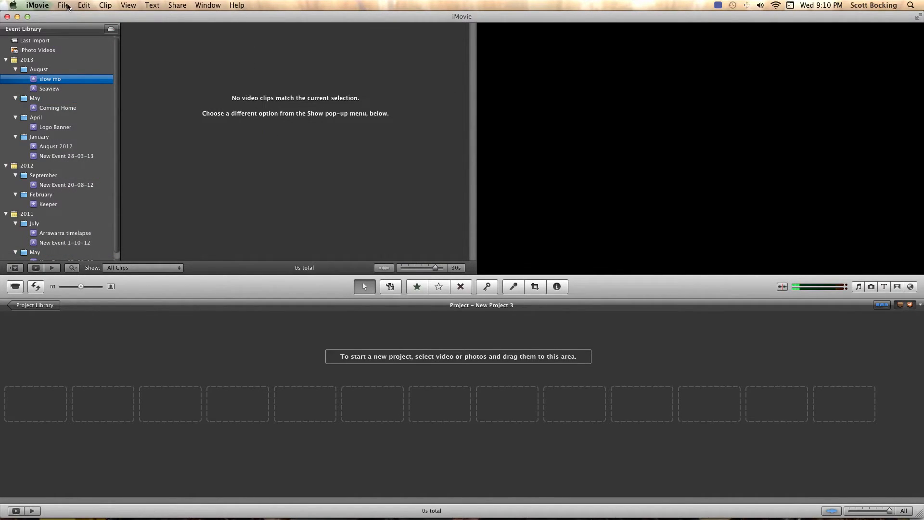
pyautogui.click(64, 5)
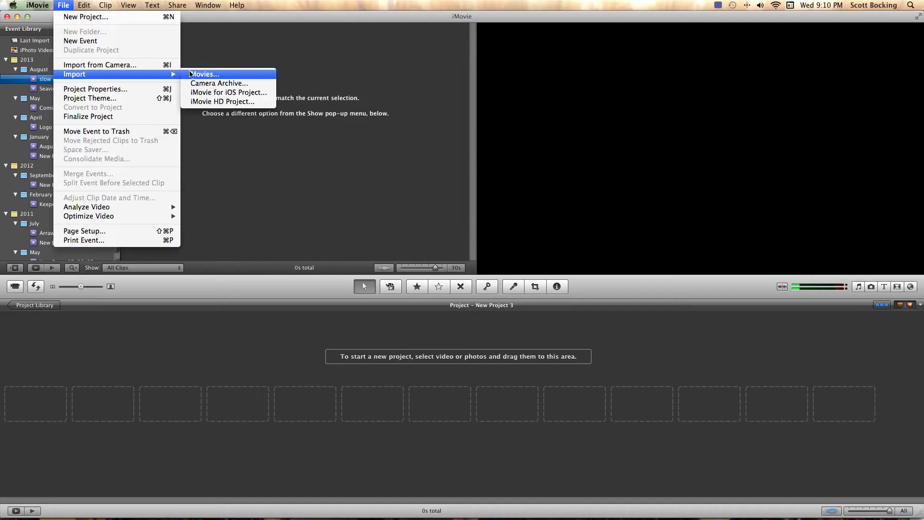
pyautogui.click(204, 74)
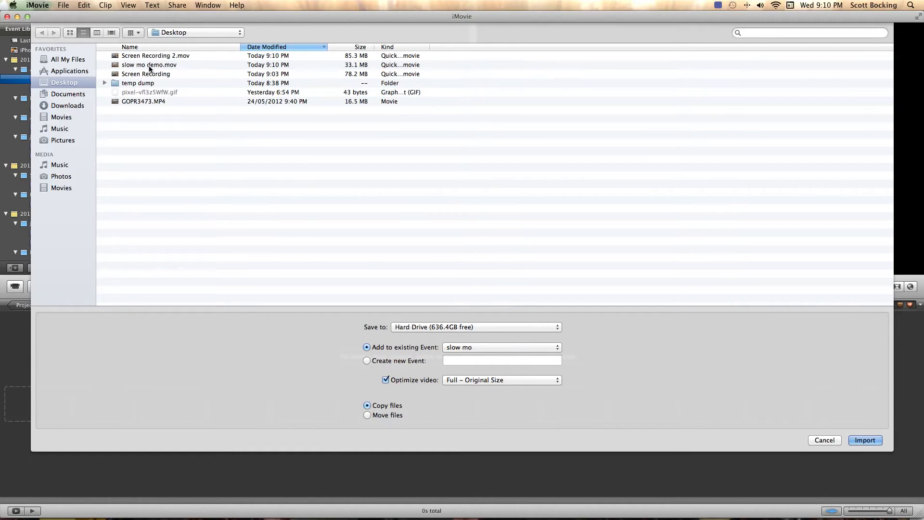
pyautogui.click(149, 65)
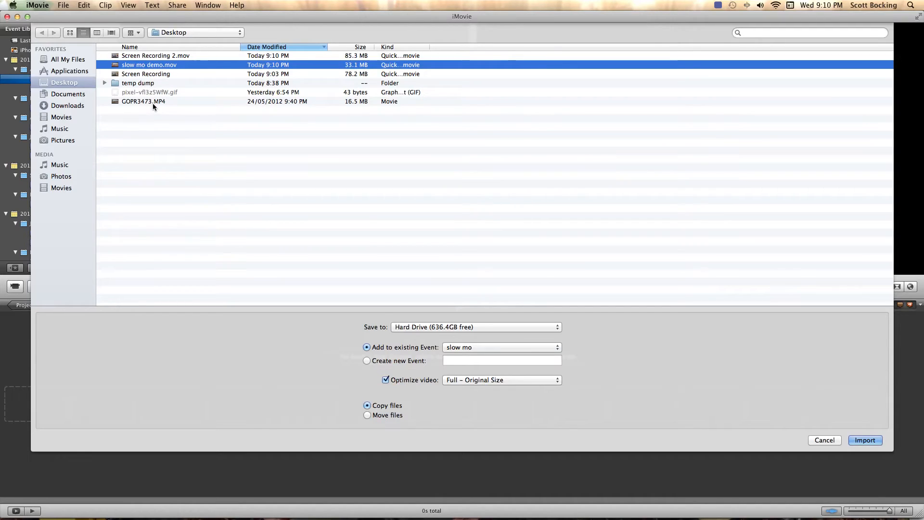
pyautogui.click(143, 101)
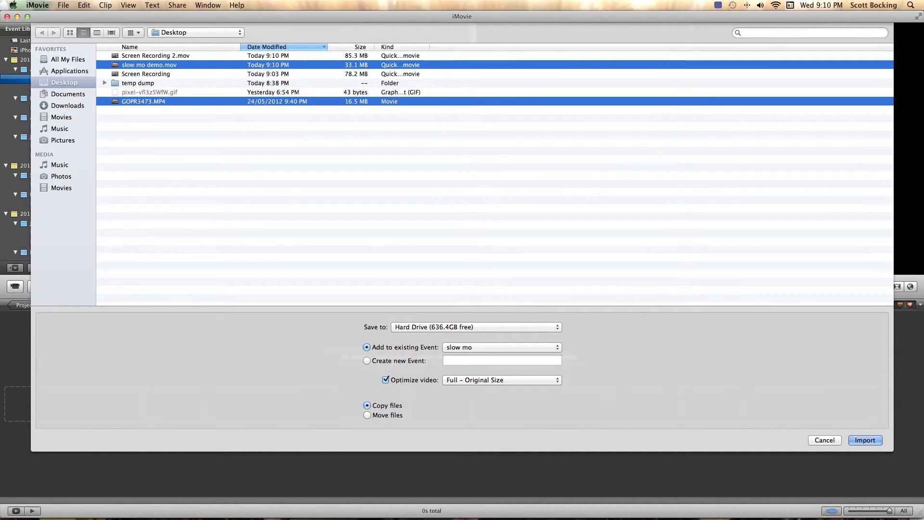
pyautogui.click(864, 440)
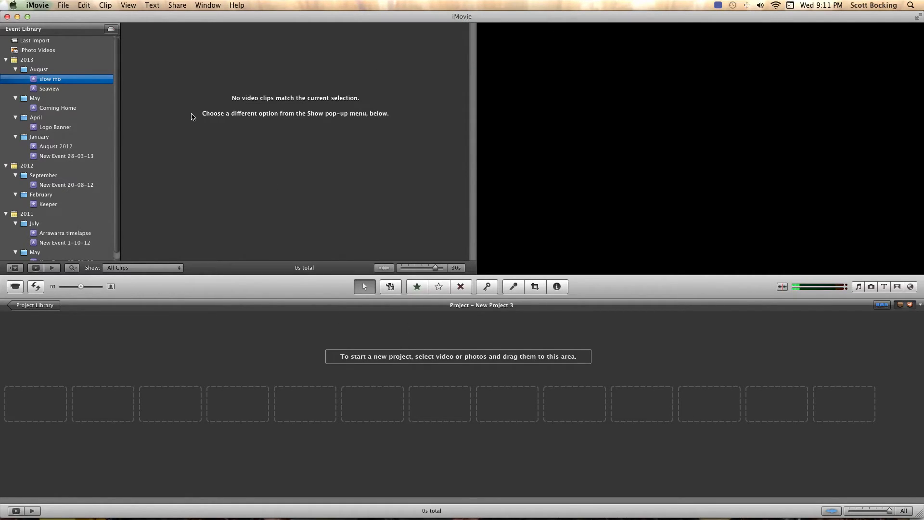
pyautogui.click(50, 78)
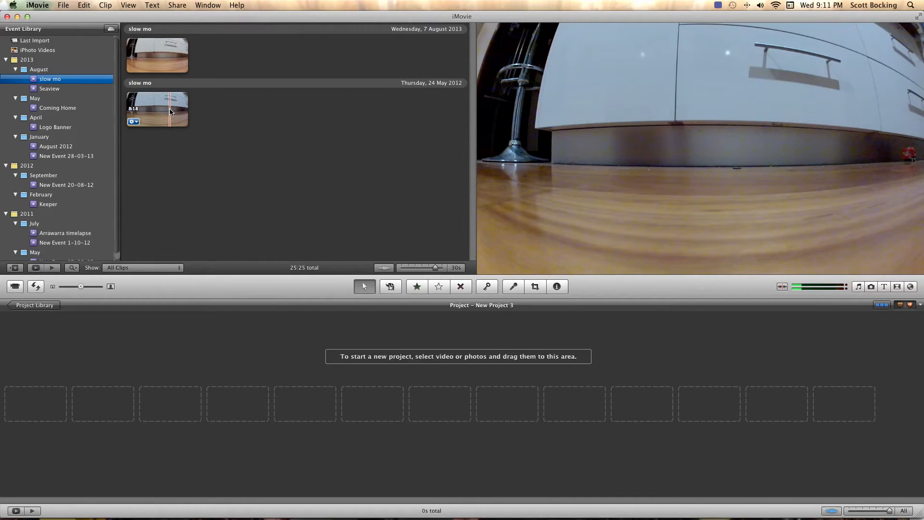
# Drag the original 8:18 clip then the 17:07 slow-motion clip into the project timeline.
pyautogui.click(84, 5)
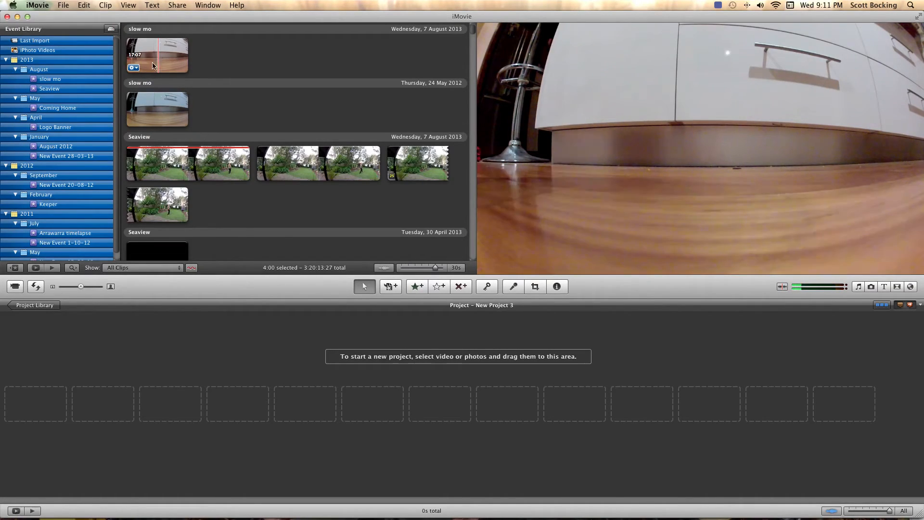
pyautogui.click(171, 109)
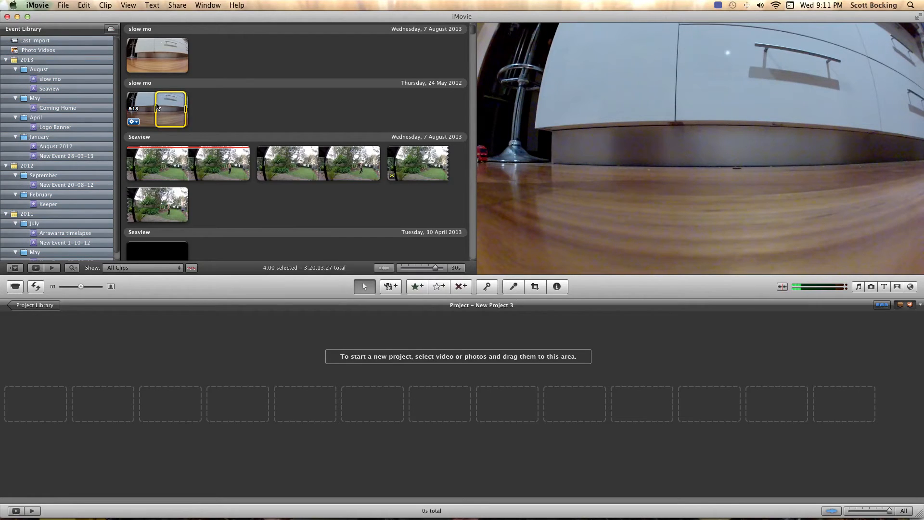
pyautogui.click(156, 109)
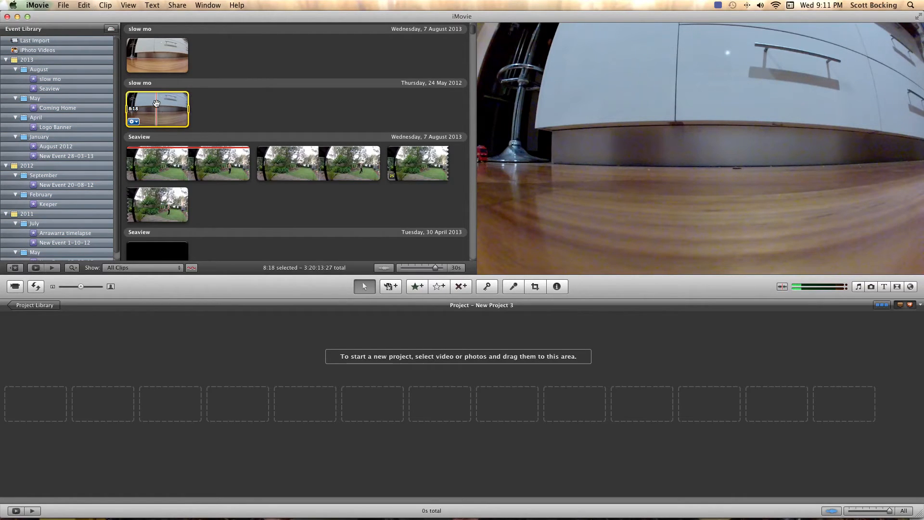
pyautogui.moveTo(157, 108); pyautogui.dragTo(27, 391)
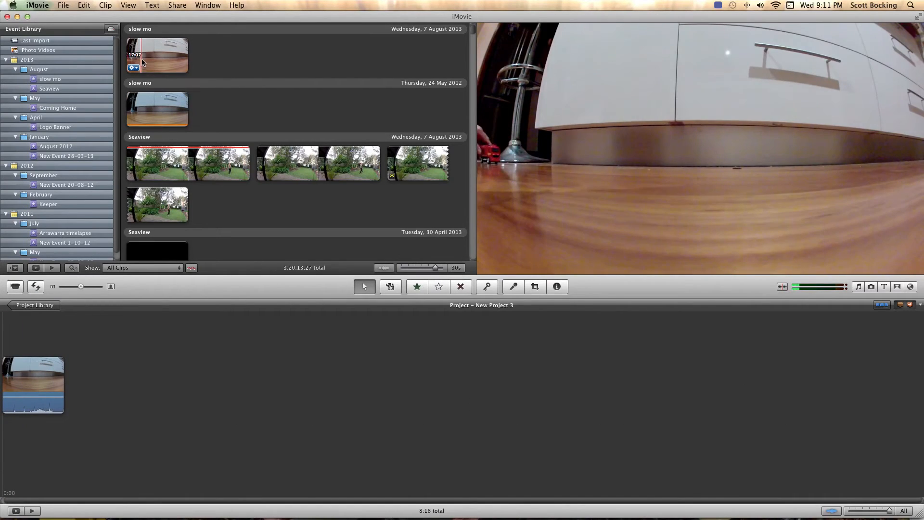
pyautogui.click(157, 55)
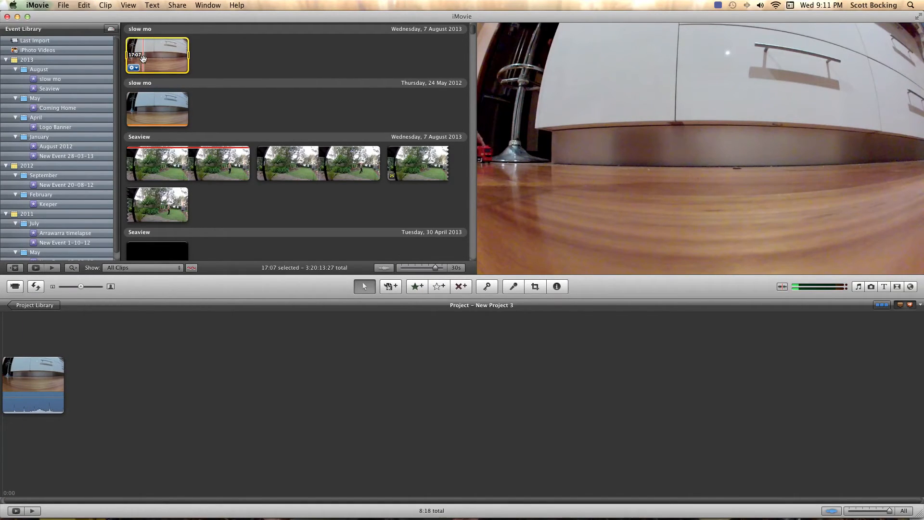
pyautogui.moveTo(156, 54); pyautogui.dragTo(100, 383)
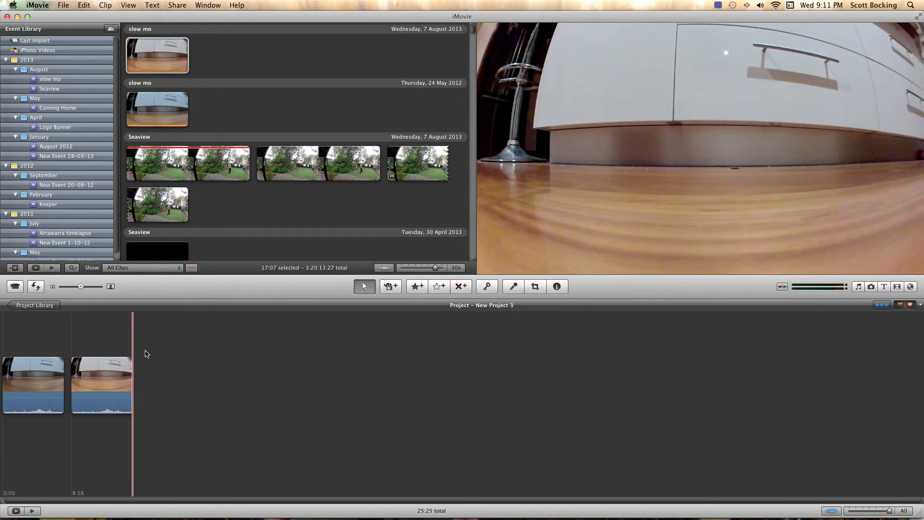
pyautogui.moveTo(231, 356)
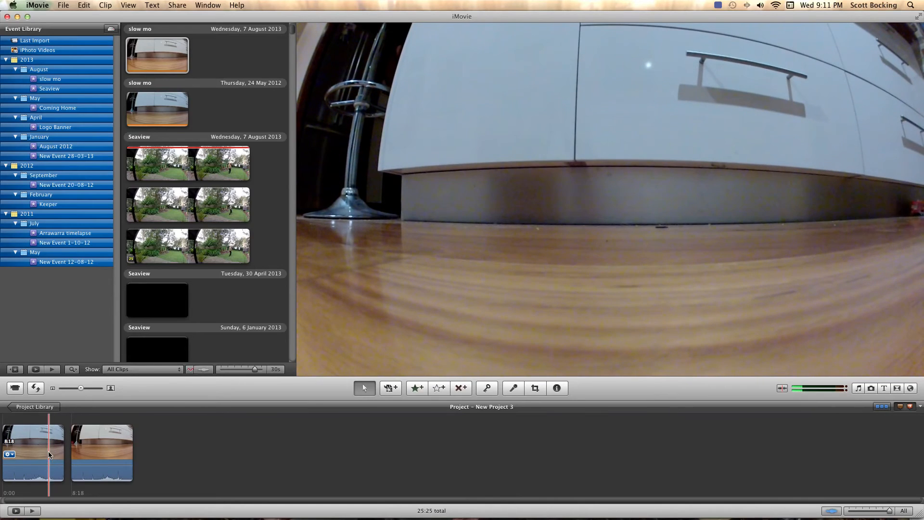
pyautogui.click(89, 452)
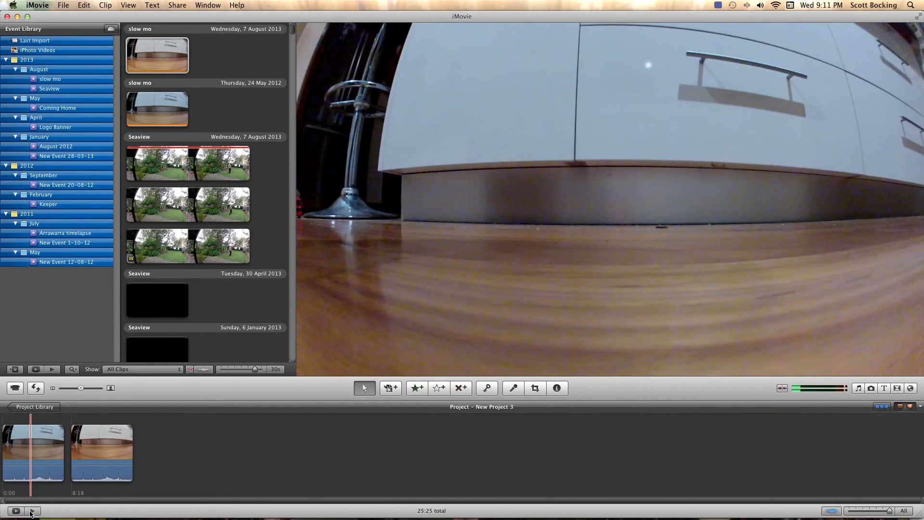
pyautogui.click(16, 510)
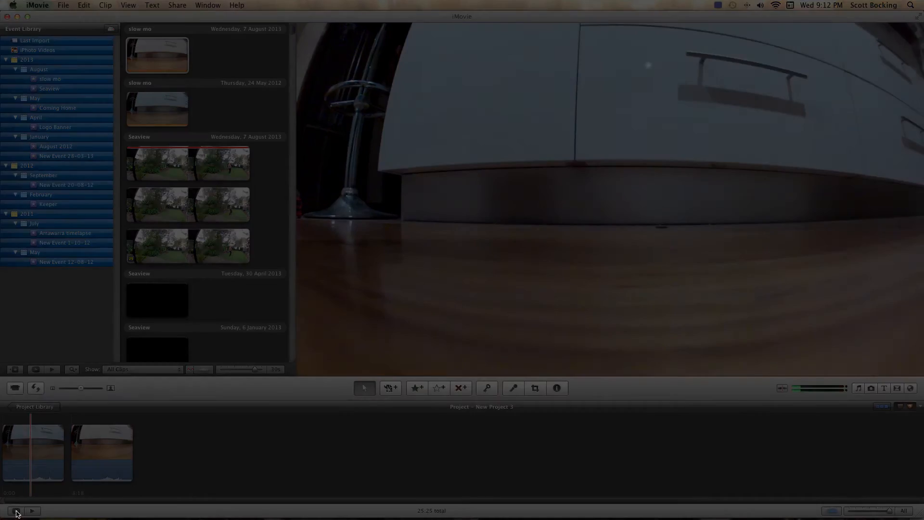
pyautogui.click(17, 511)
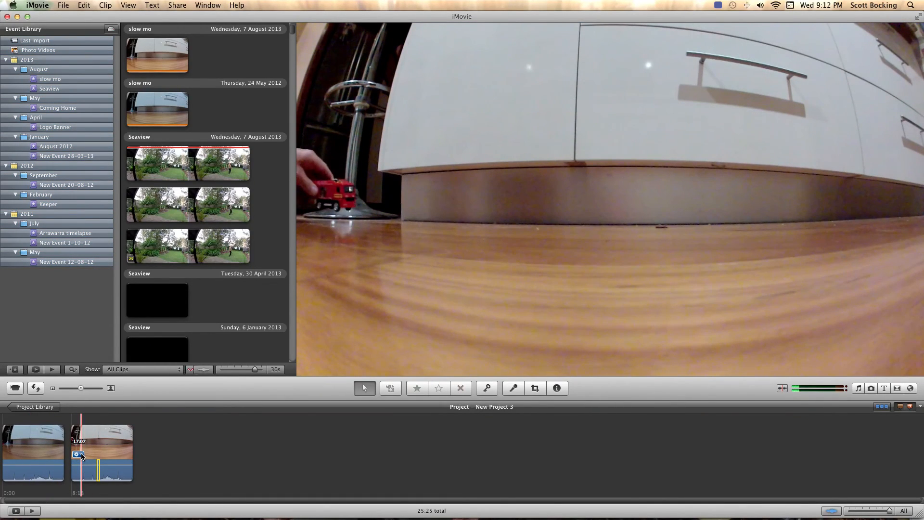
# Set the slow-motion clip's speed to 200% in Clip Adjustments, shortening it to 8:18.
pyautogui.click(77, 454)
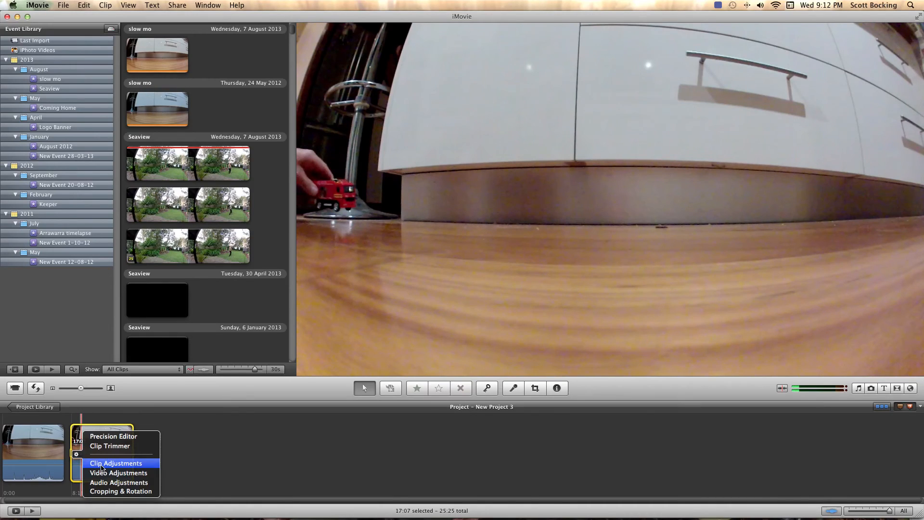
pyautogui.click(116, 463)
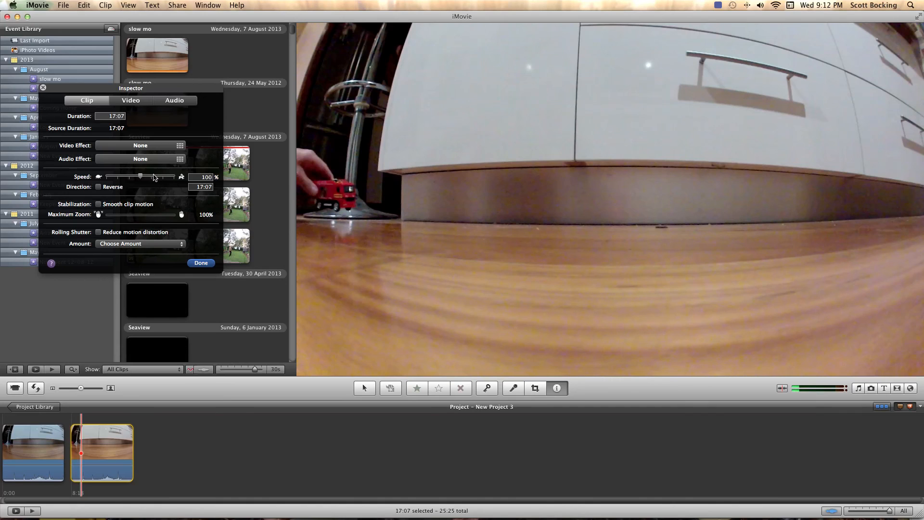
pyautogui.moveTo(140, 177); pyautogui.dragTo(152, 177)
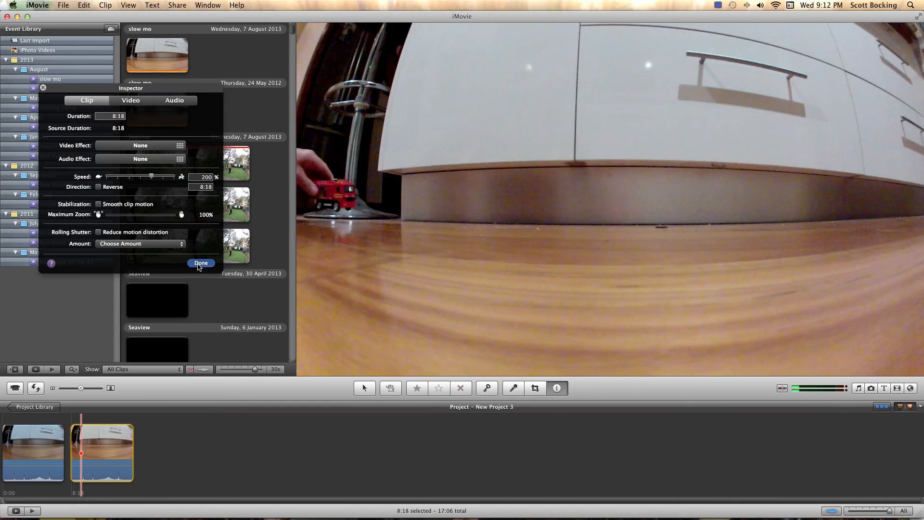
pyautogui.click(200, 263)
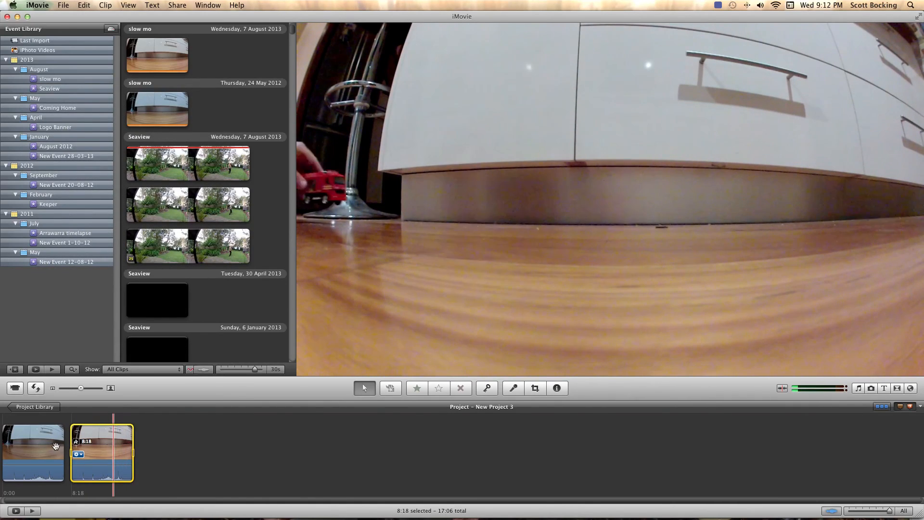